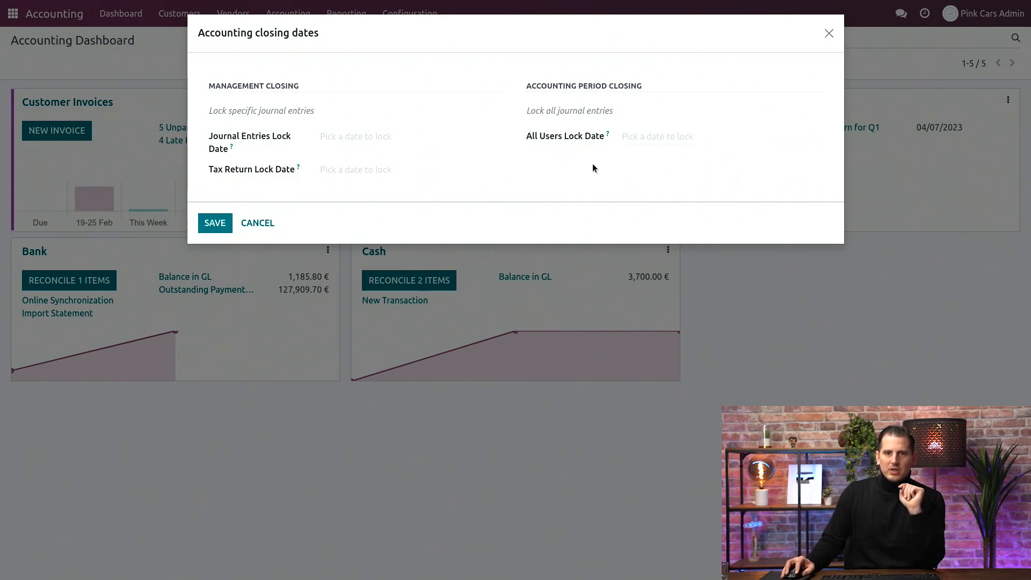
mouse_move(294, 232)
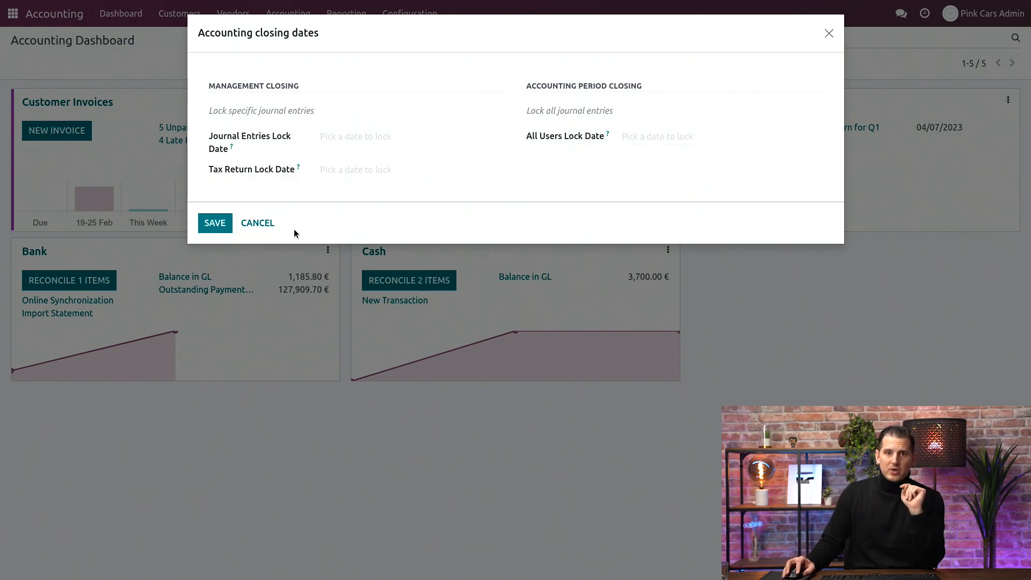
Step: Cancel the closing dates dialog without setting lock dates, then show the Reporting menu
left_click(287, 13)
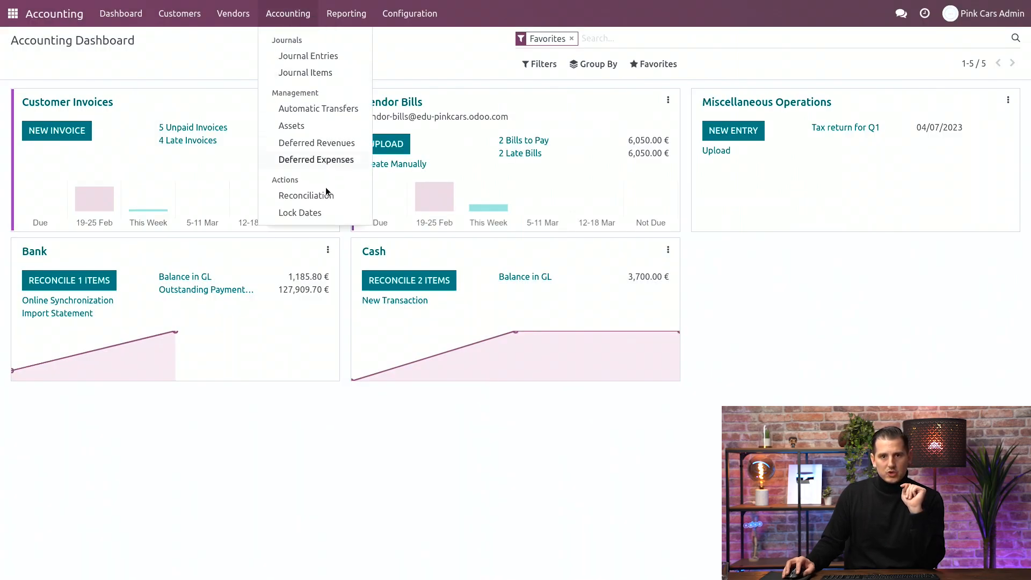
mouse_move(300, 213)
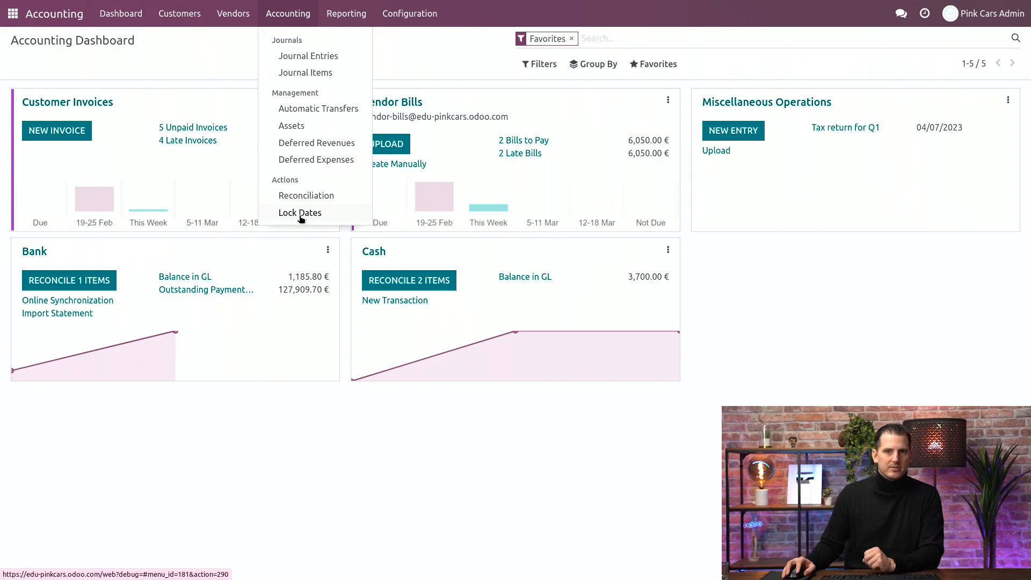
left_click(389, 469)
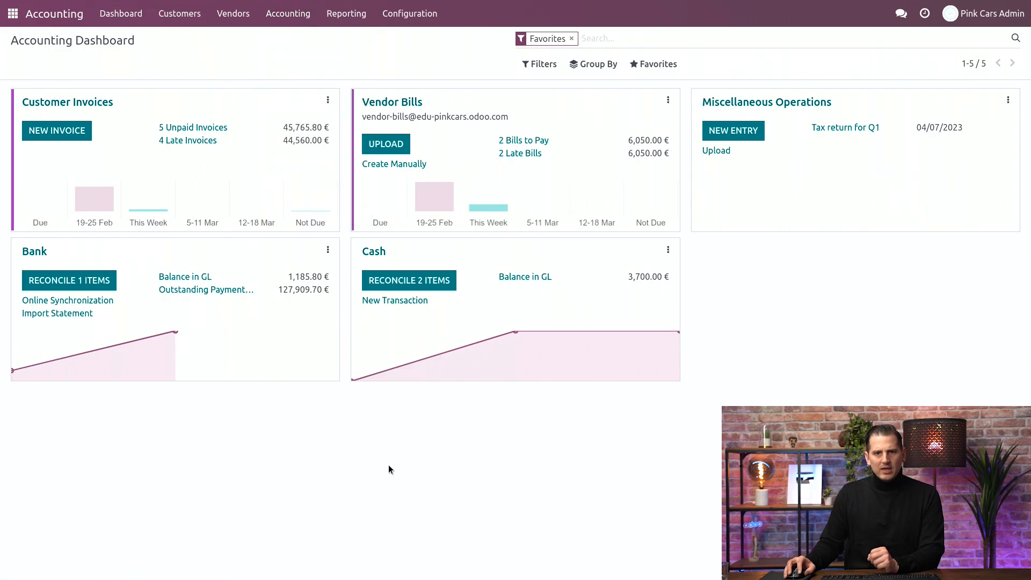
mouse_move(355, 381)
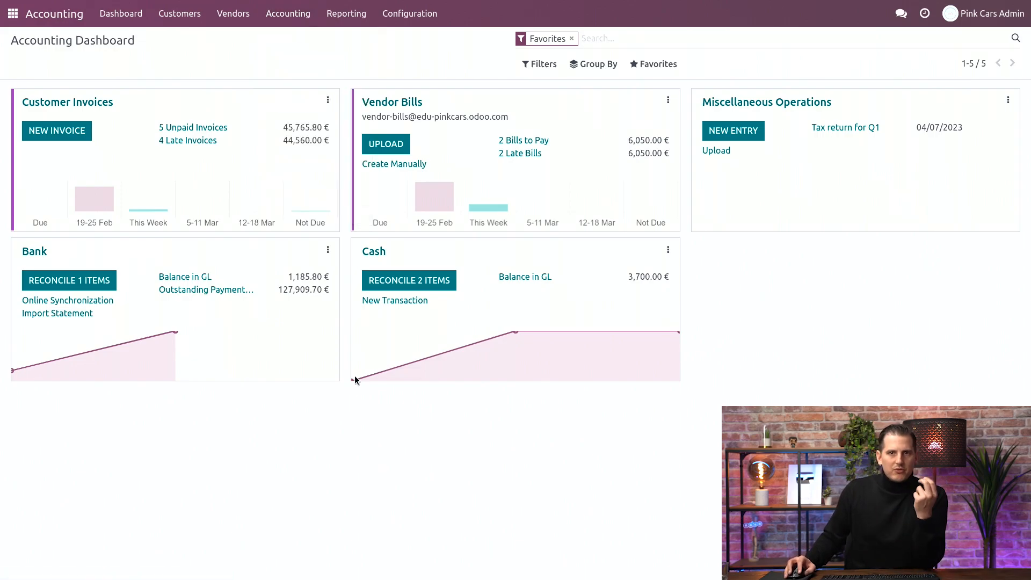
left_click(346, 13)
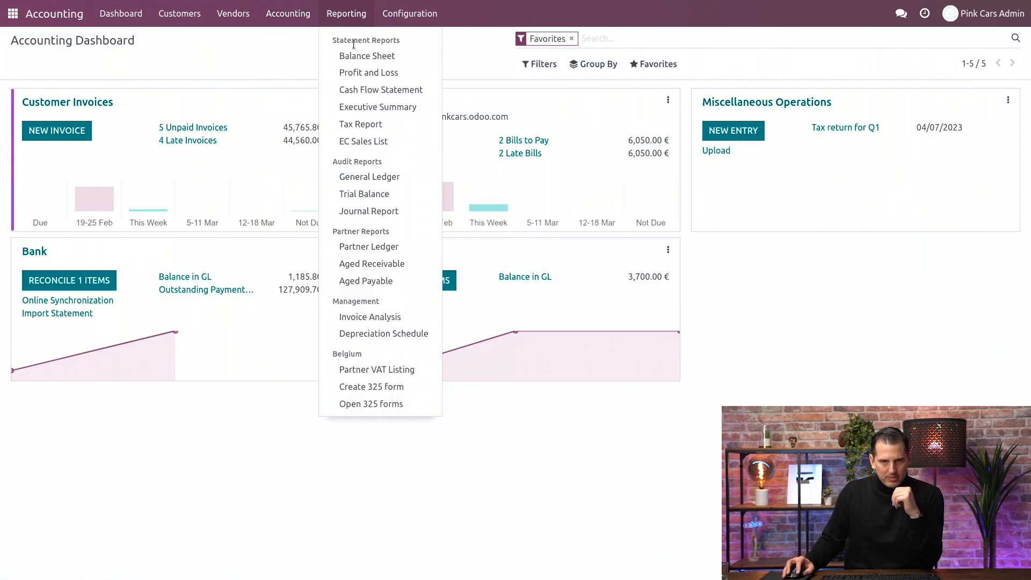
Step: Open the Balance Sheet and drill into the 45,020.00 € current year earnings
left_click(367, 56)
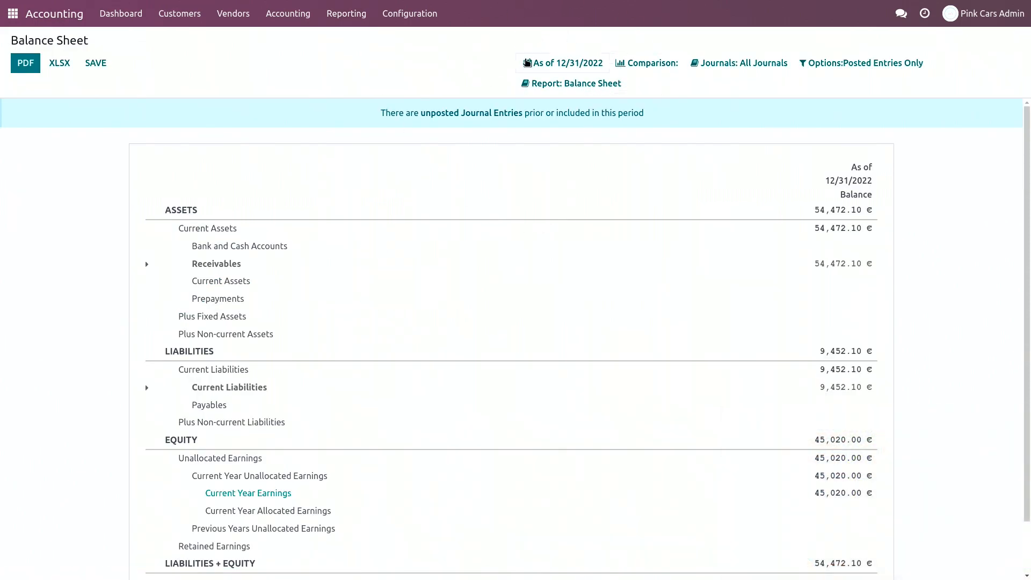
scroll("down", 3)
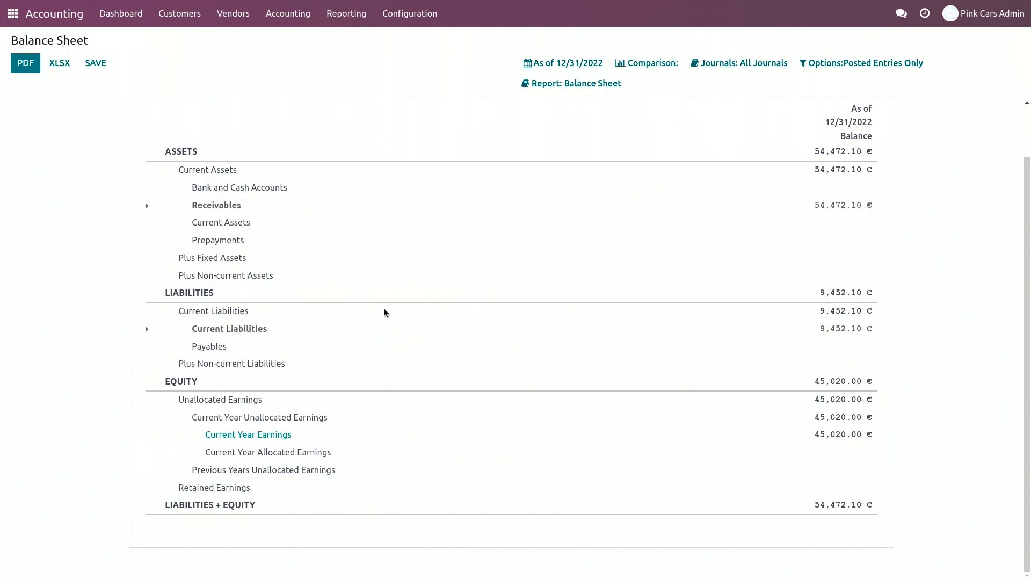
mouse_move(249, 434)
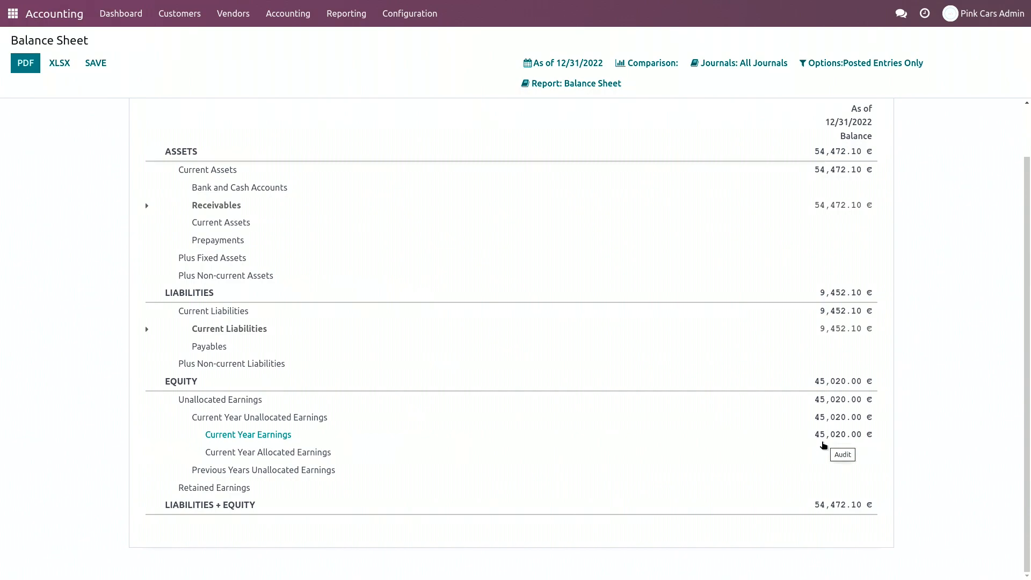
mouse_move(820, 446)
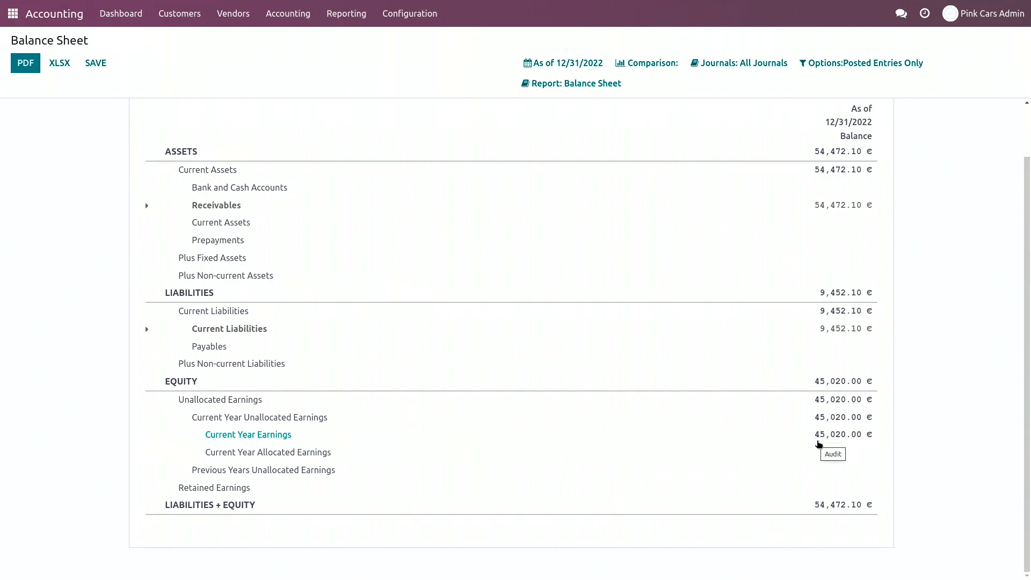
mouse_move(348, 474)
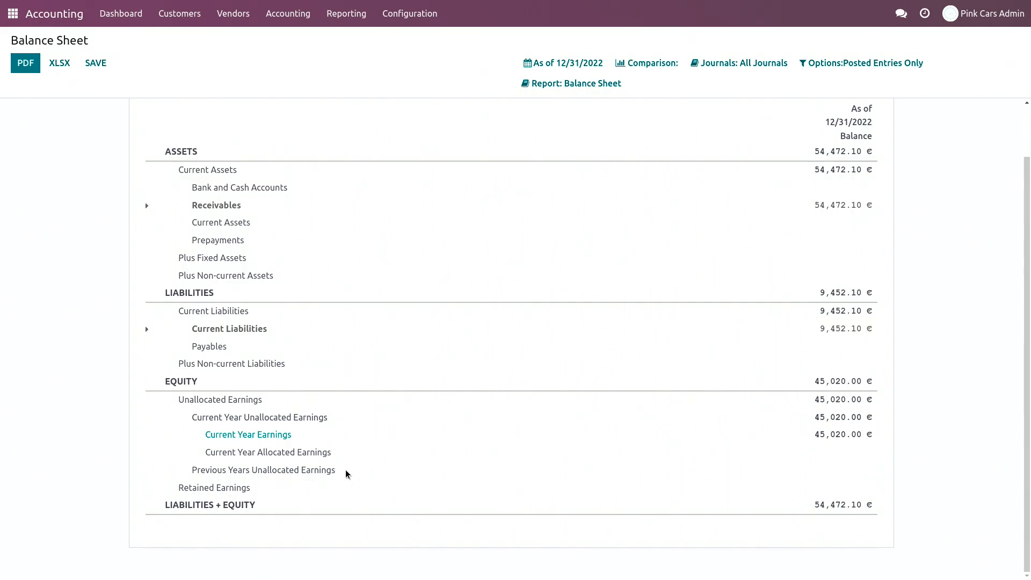
left_click(248, 434)
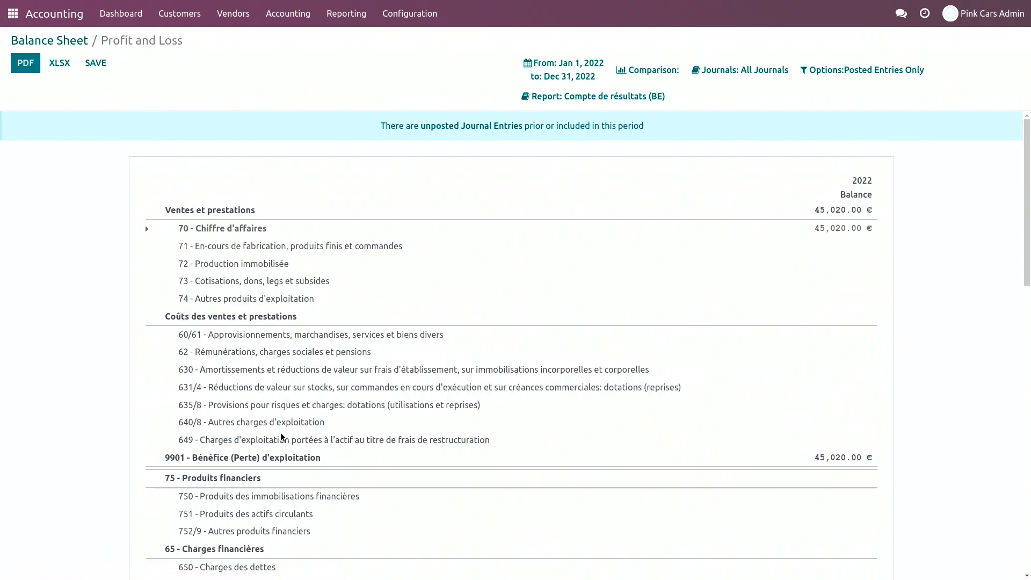
scroll("down", 3)
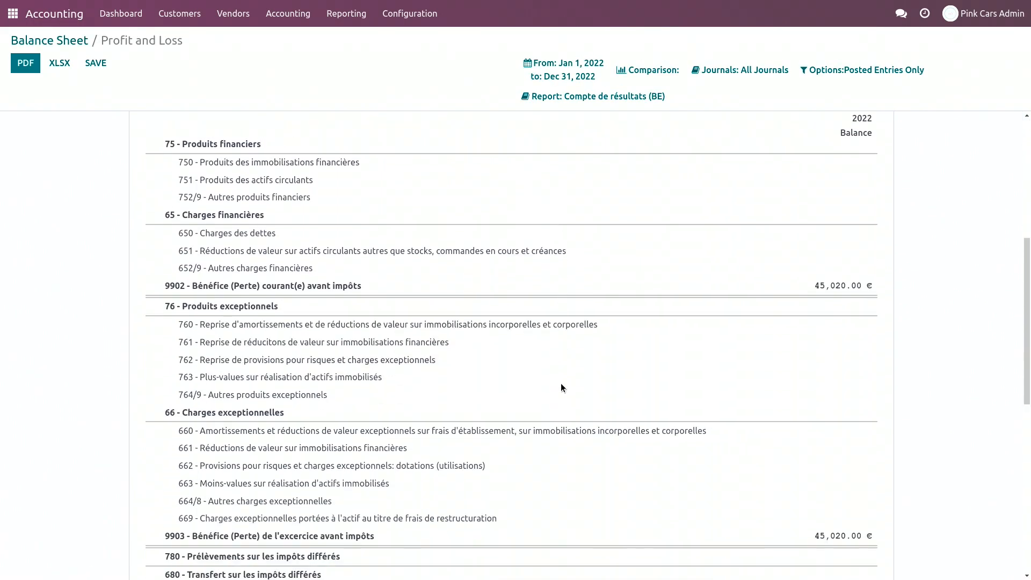
scroll("up", 3)
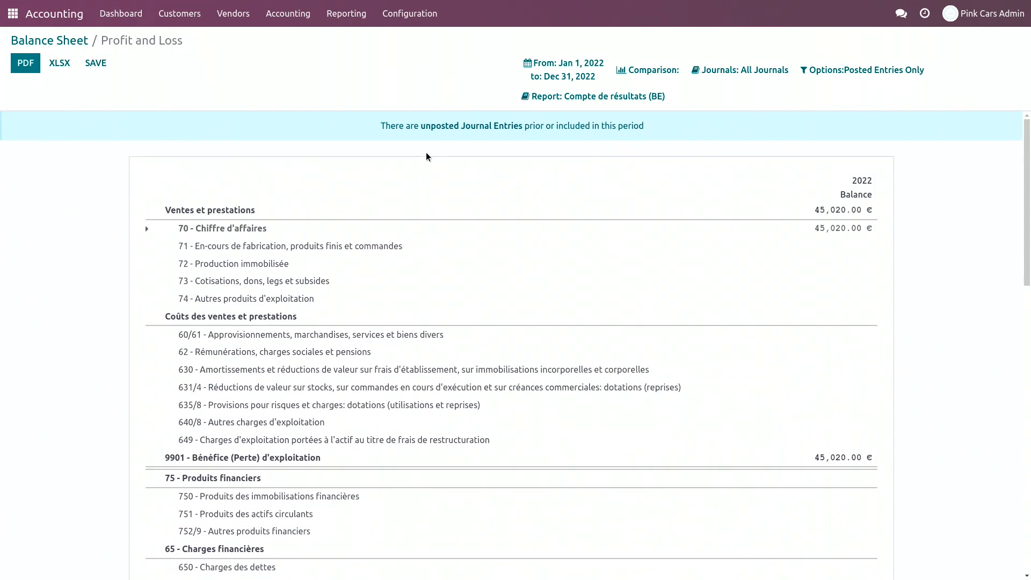
mouse_move(233, 13)
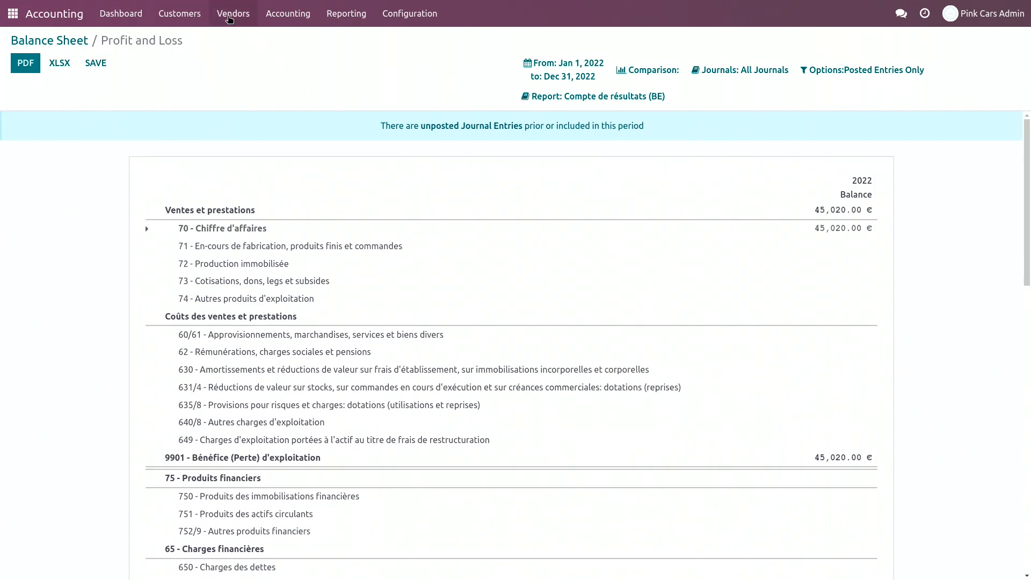
Step: Filter Journal Entries to Unposted only, showing the draft YE closing 2022 entry
left_click(48, 40)
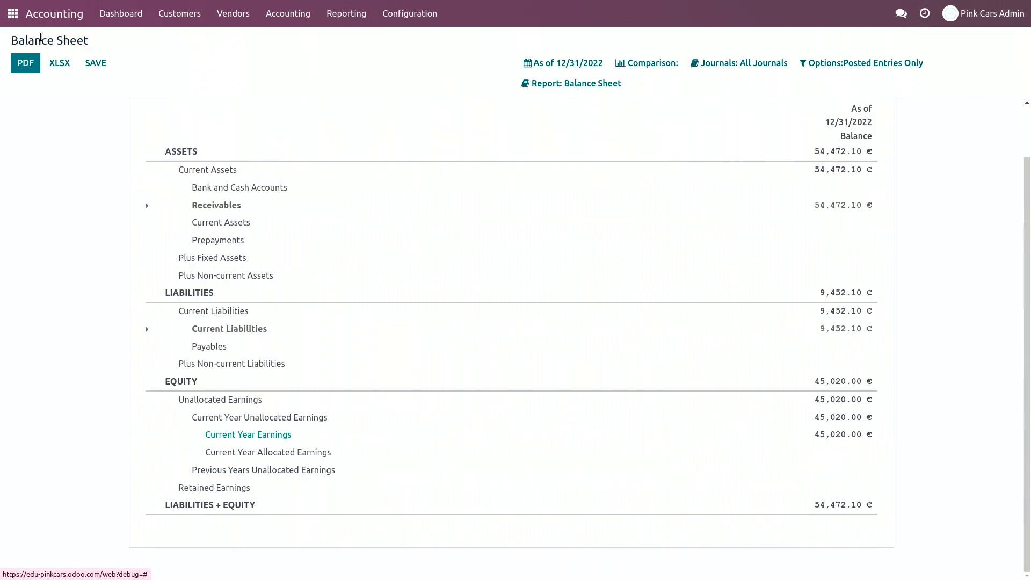
mouse_move(353, 29)
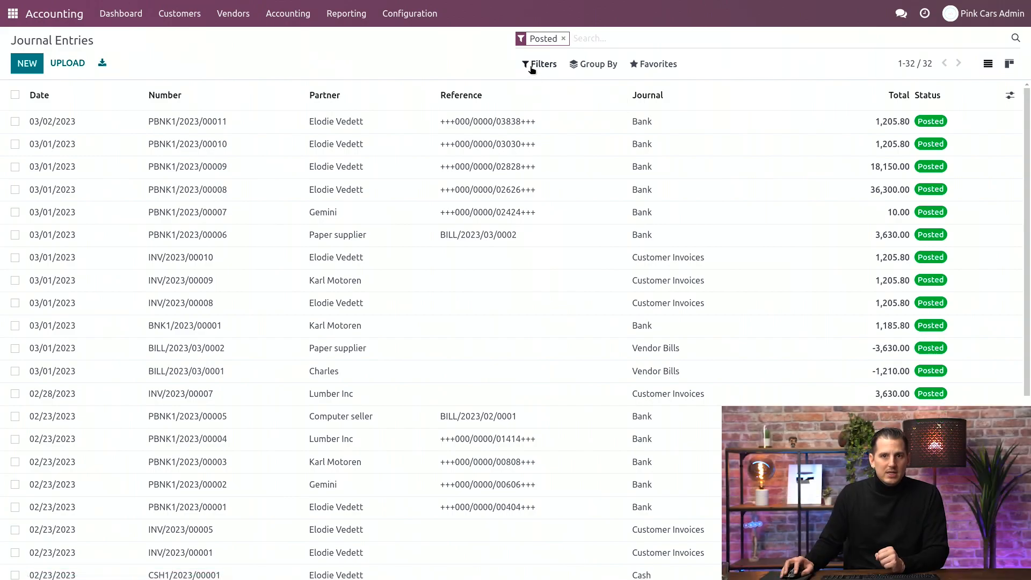
left_click(547, 86)
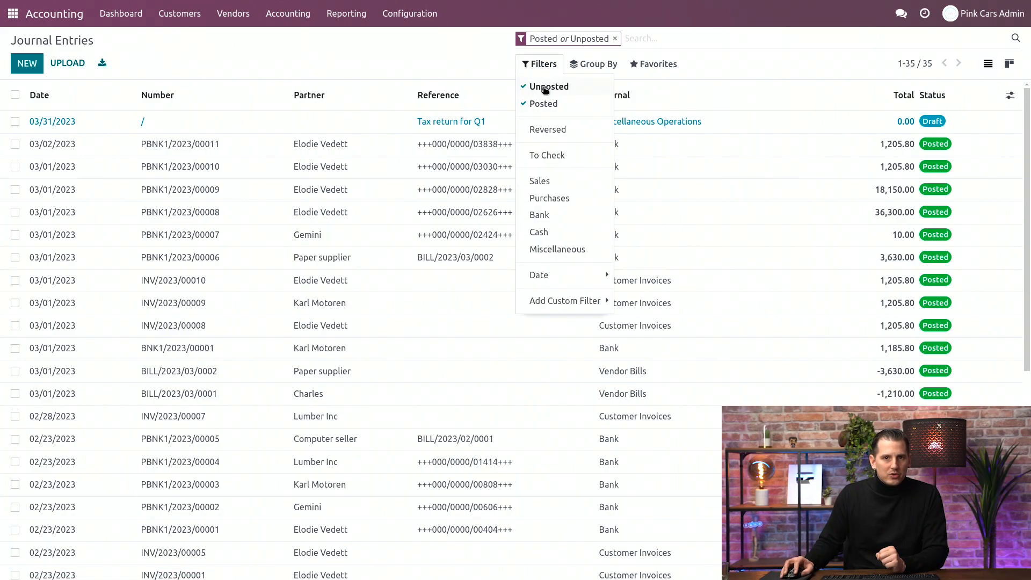
left_click(543, 103)
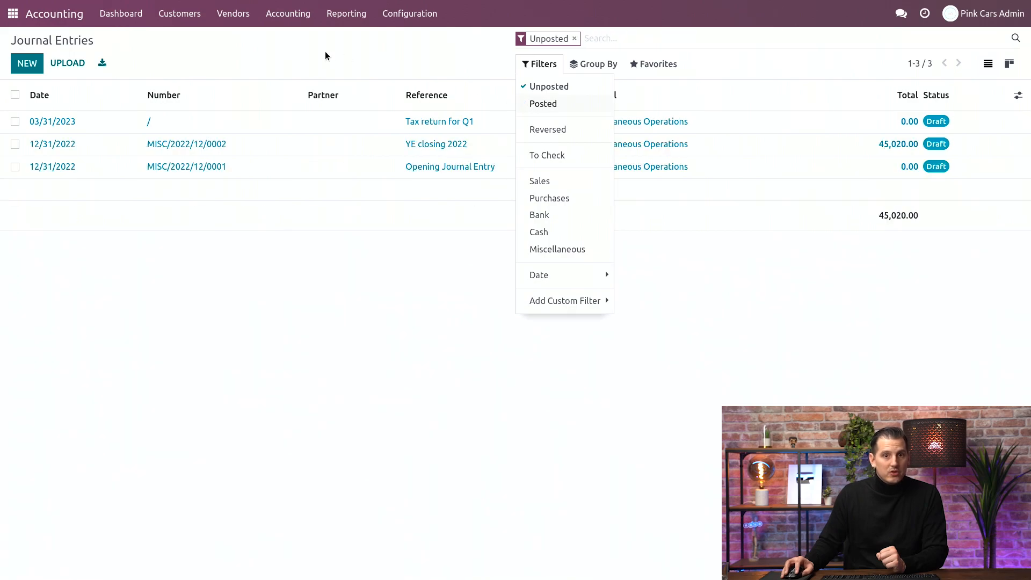
Step: Post draft entry MISC/2022/12/0002 'YE closing 2022' for 45,020.00 €
left_click(456, 150)
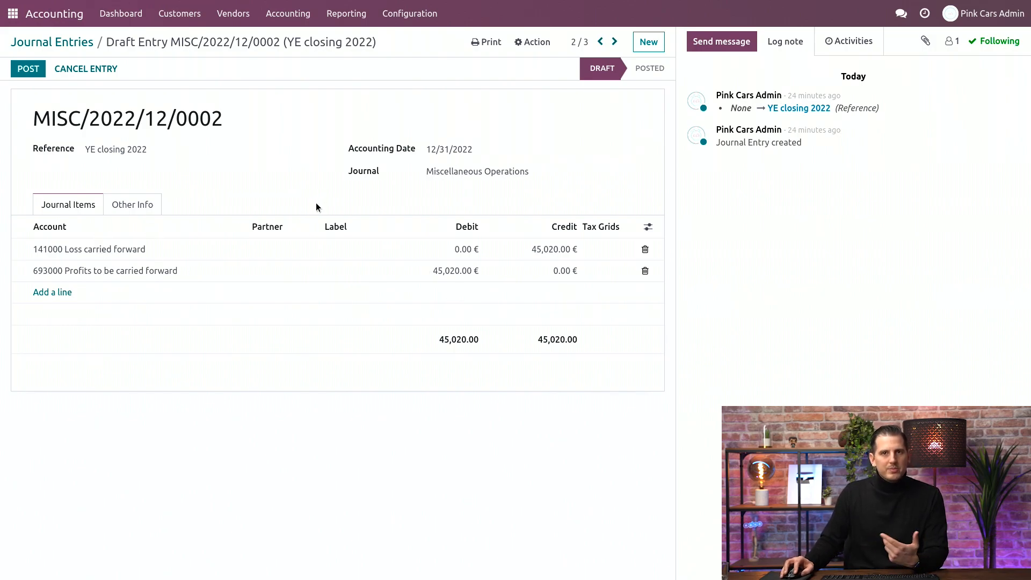
mouse_move(94, 273)
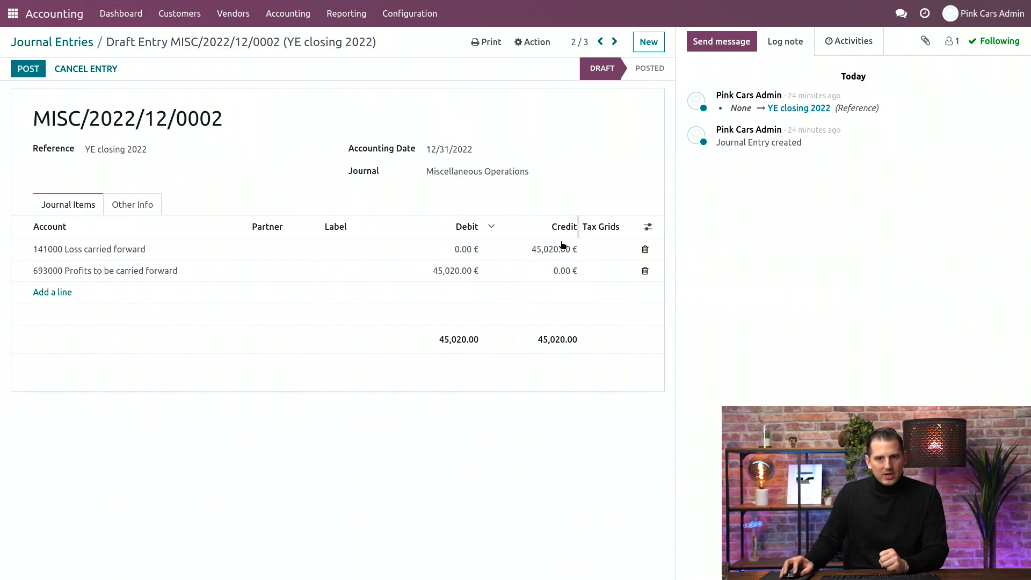
mouse_move(416, 290)
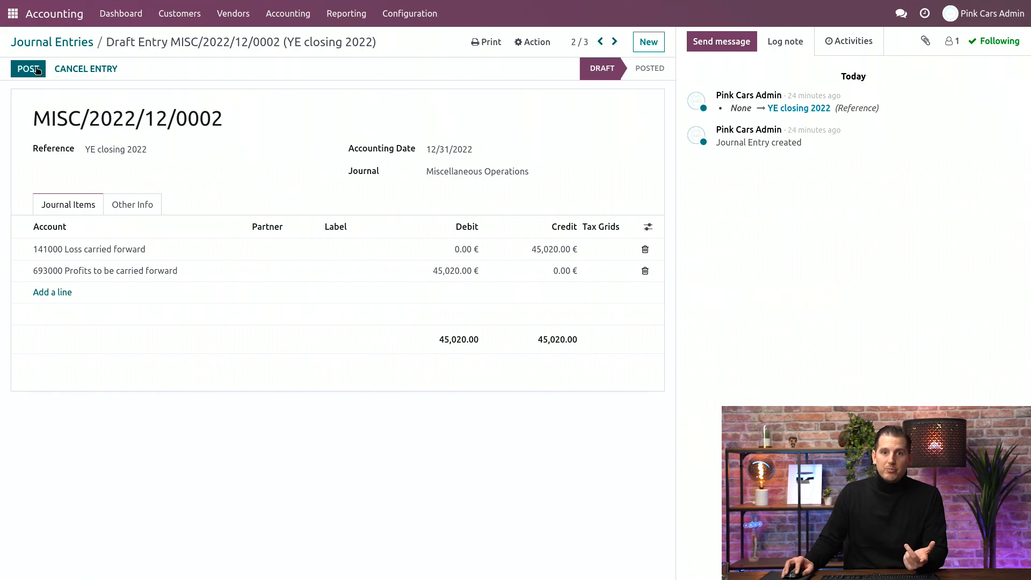
left_click(27, 69)
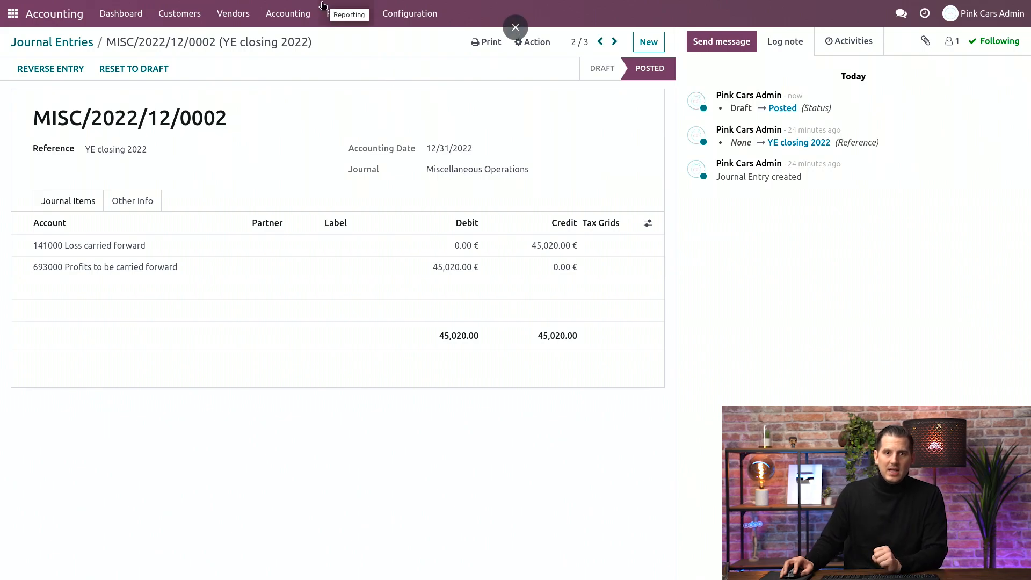
Step: Reopen the 2022 Balance Sheet to confirm 45,020.00 € under Retained Earnings
left_click(346, 13)
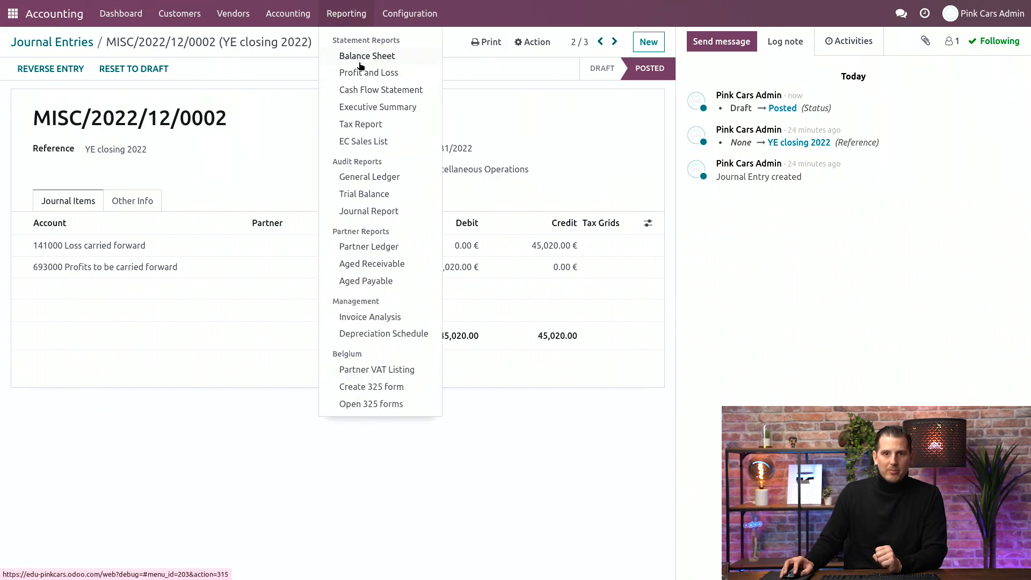
left_click(366, 56)
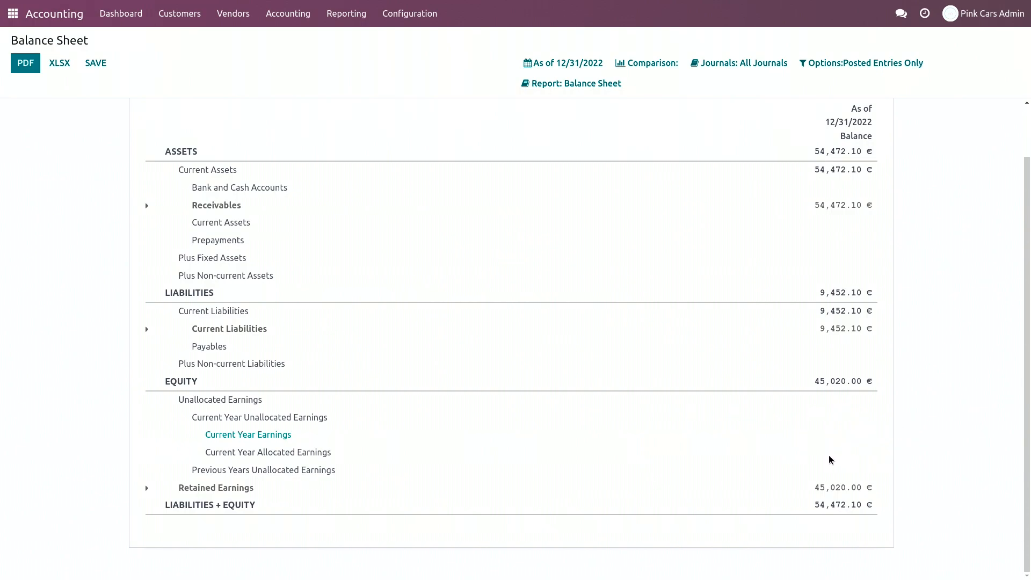
mouse_move(318, 473)
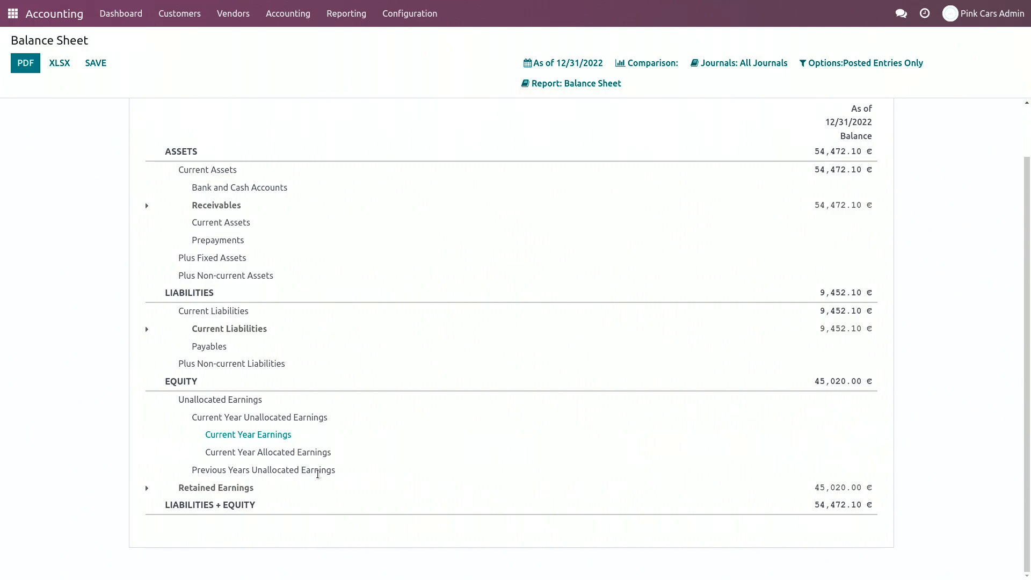
mouse_move(234, 493)
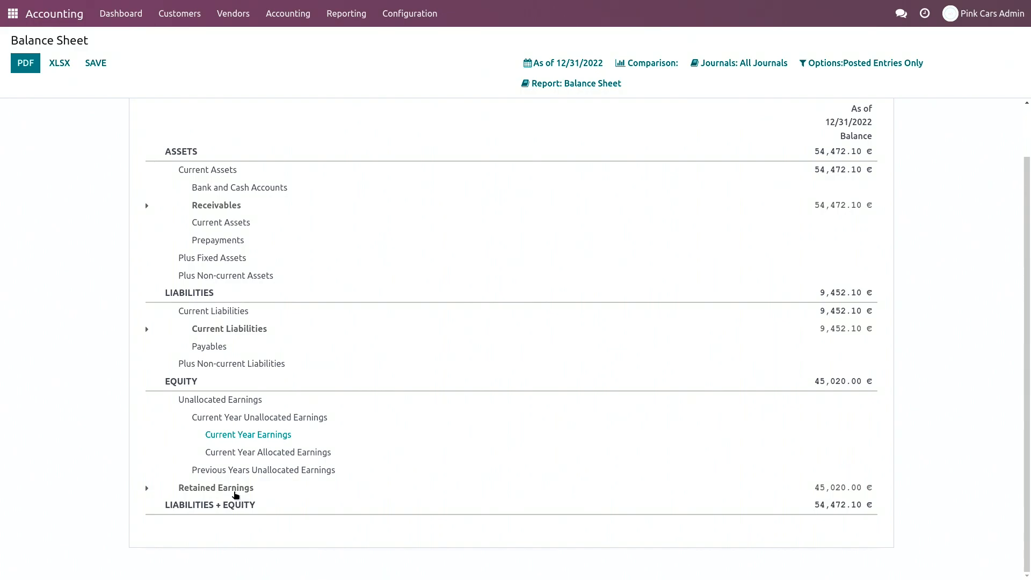